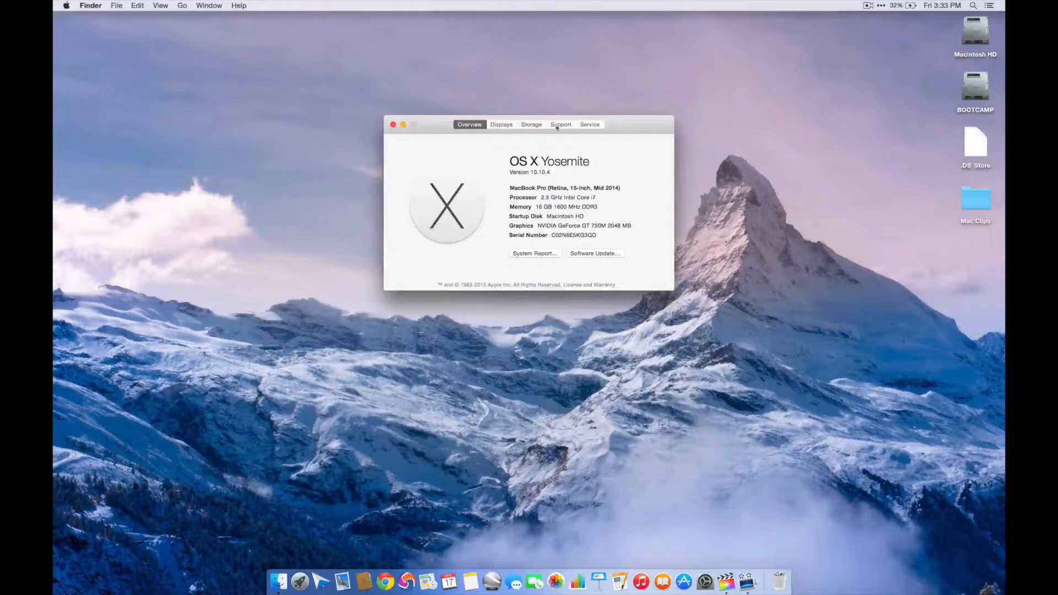
# Review the Storage tab's disk usage breakdown, then close About This Mac.
pyautogui.click(531, 124)
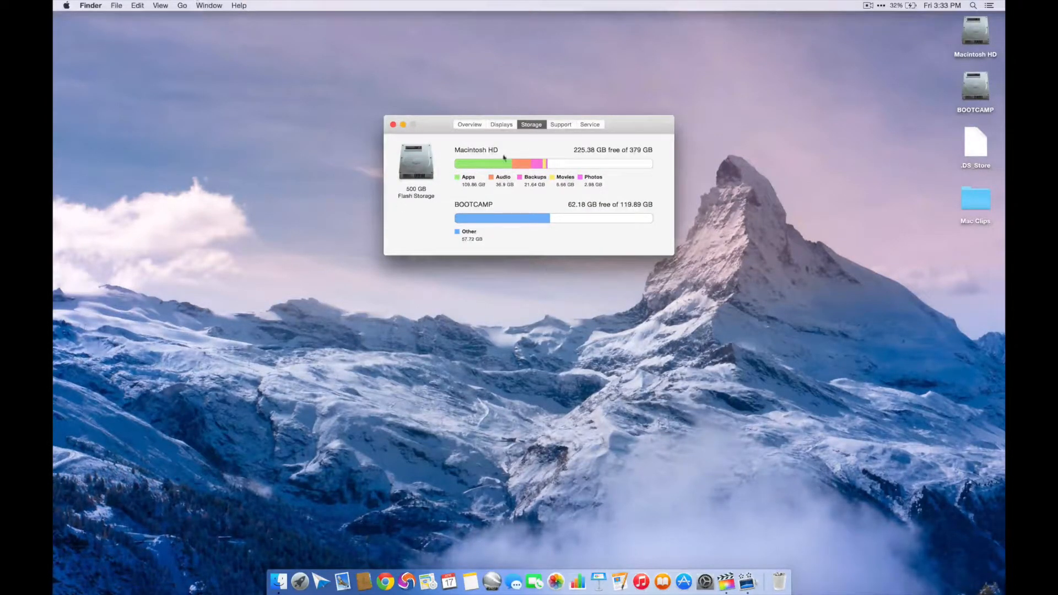
pyautogui.click(393, 124)
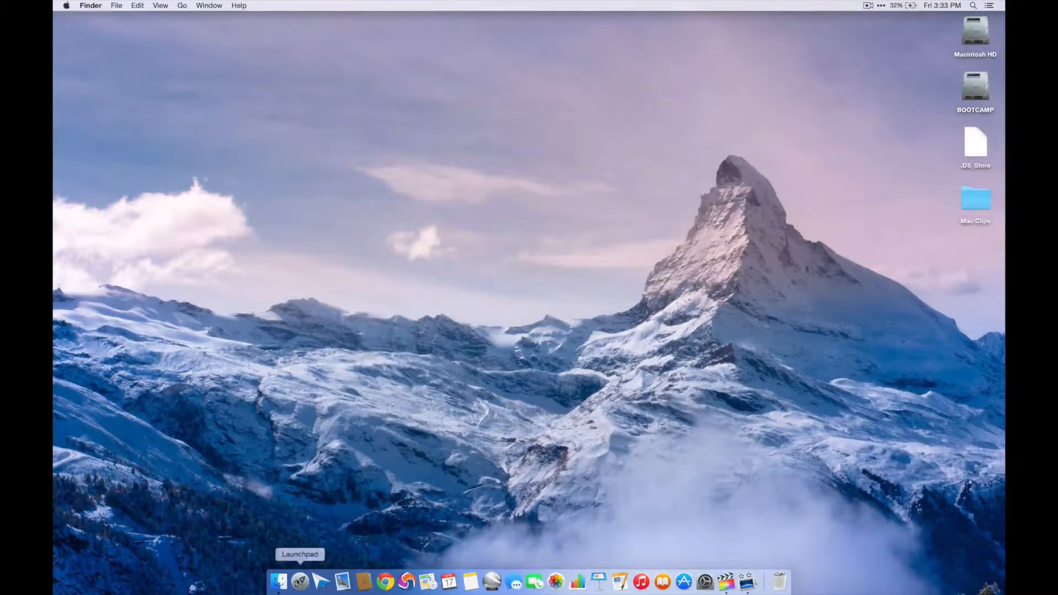
# Launch Blackmagic Disk Speed Test from Launchpad.
pyautogui.click(278, 580)
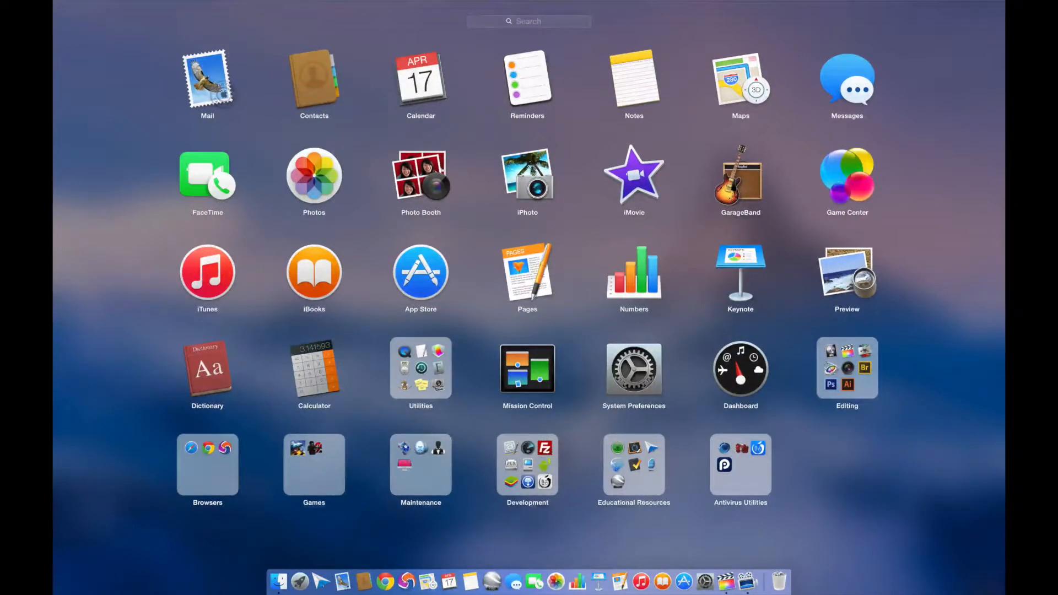
pyautogui.click(527, 465)
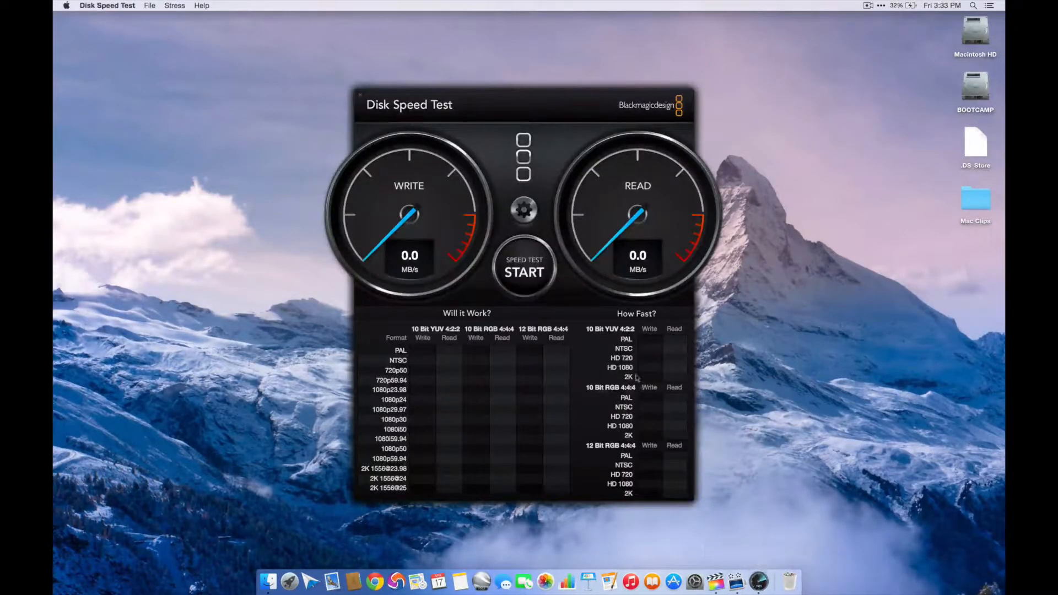
# Run the disk speed benchmark, reaching about 540 MB/s write and 537 MB/s read.
pyautogui.click(524, 272)
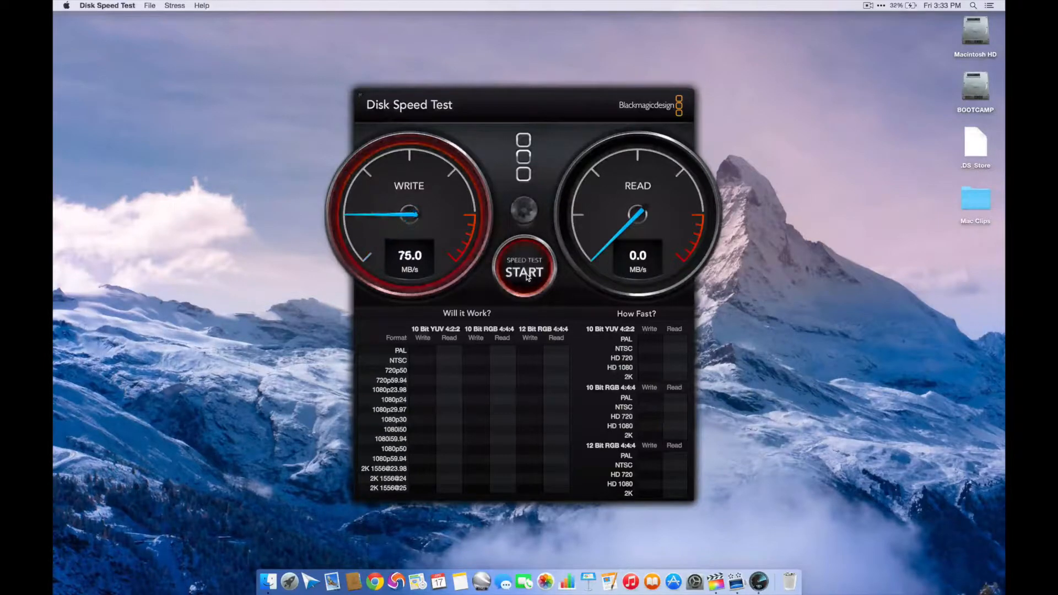
pyautogui.click(523, 272)
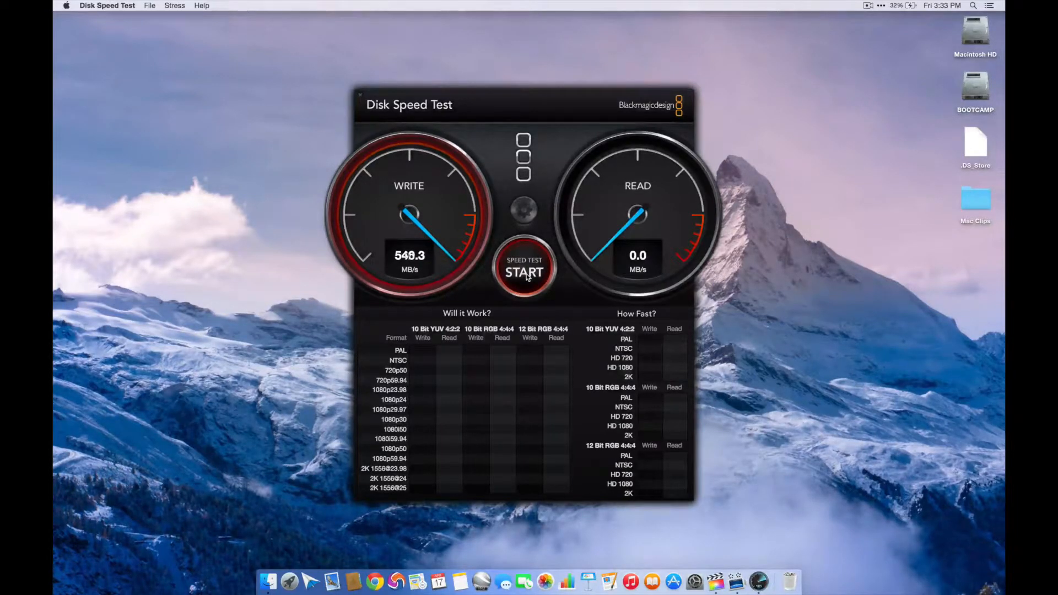
pyautogui.click(523, 271)
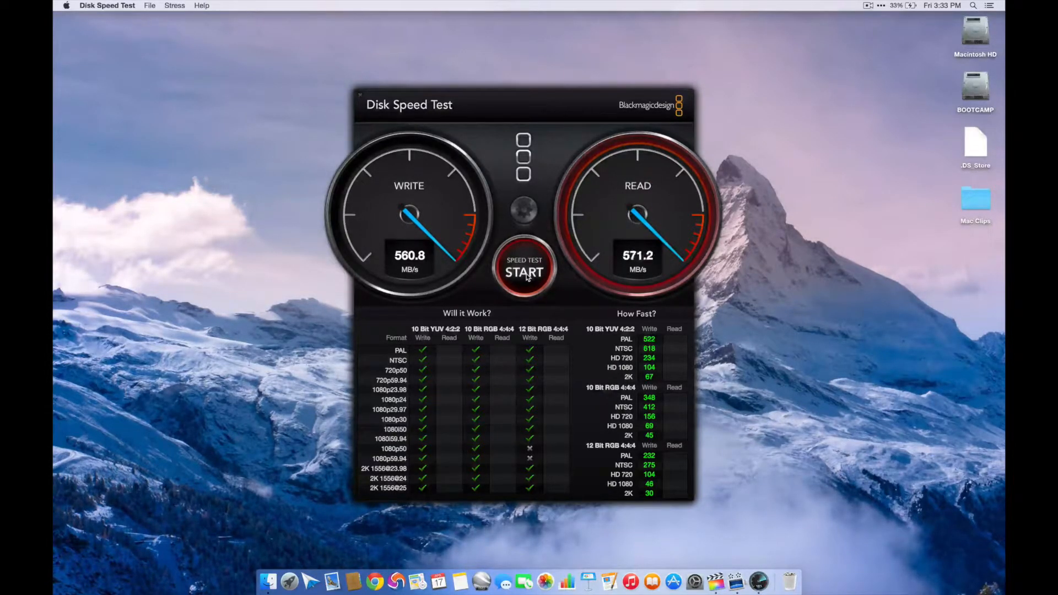
pyautogui.click(523, 272)
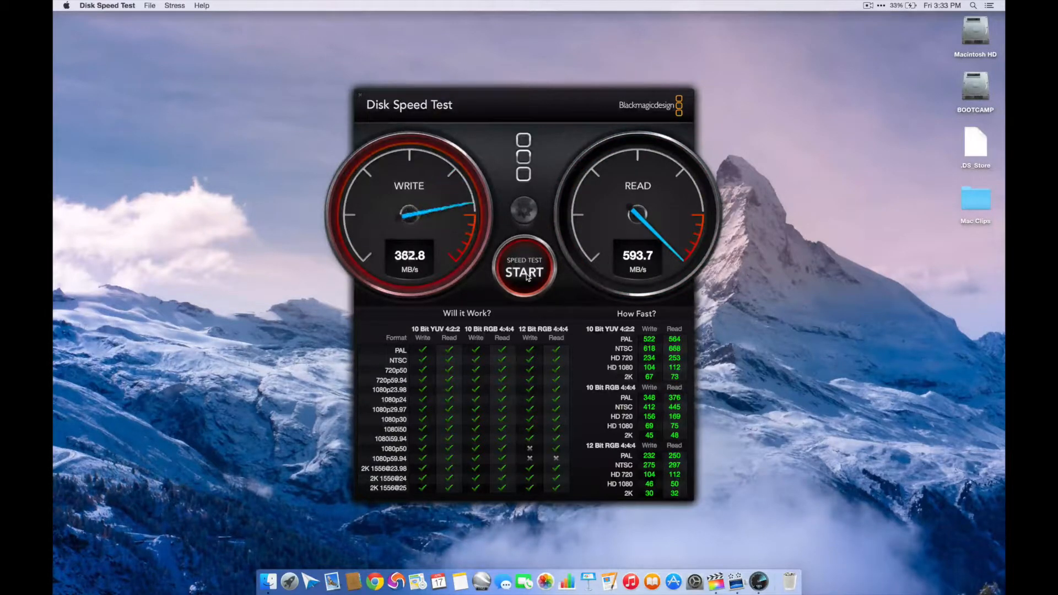
pyautogui.click(523, 272)
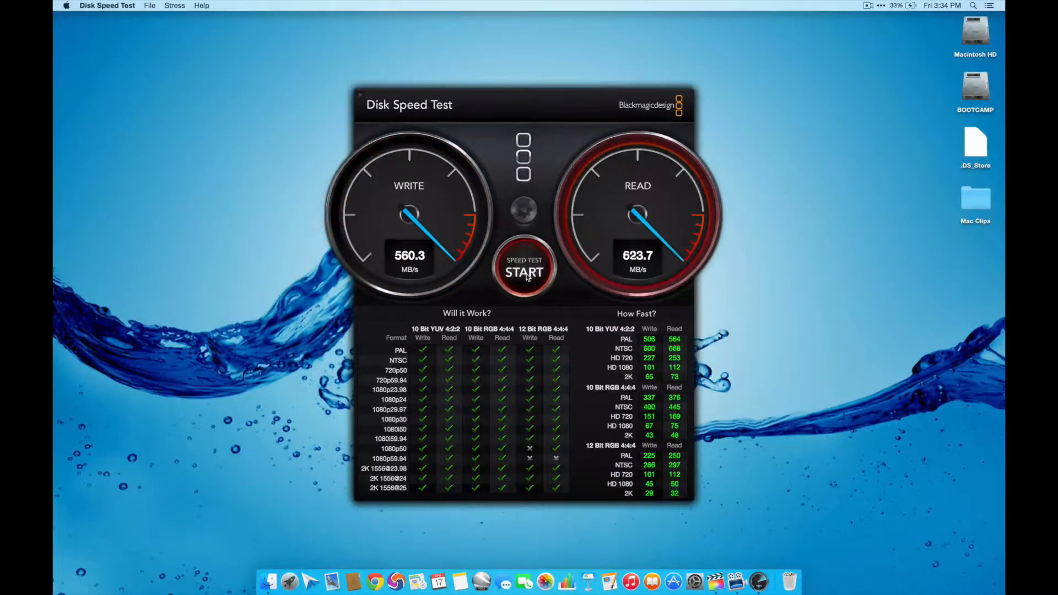
pyautogui.click(524, 273)
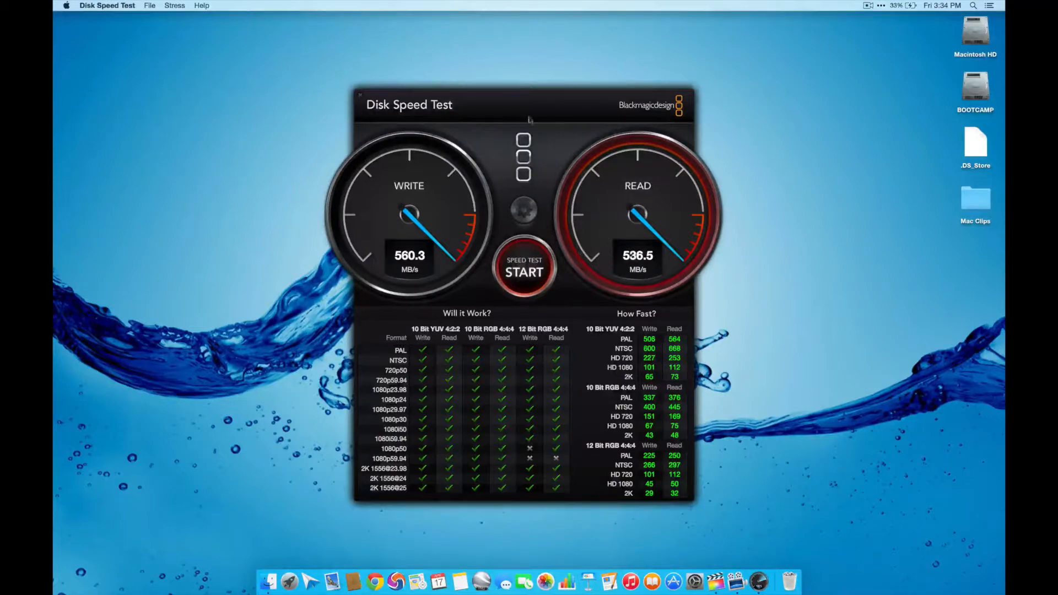
pyautogui.click(524, 267)
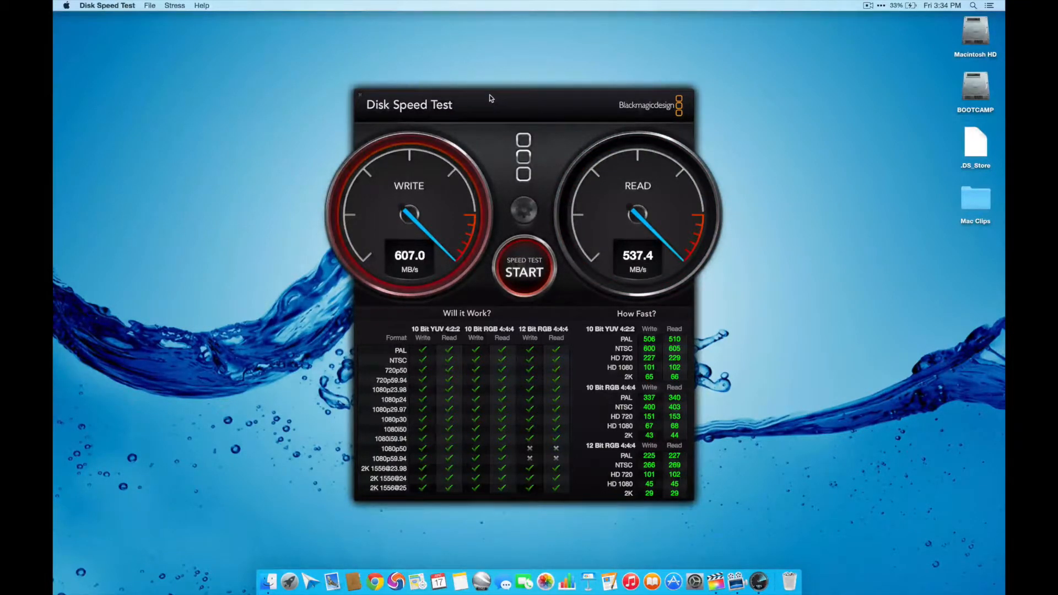
pyautogui.click(106, 6)
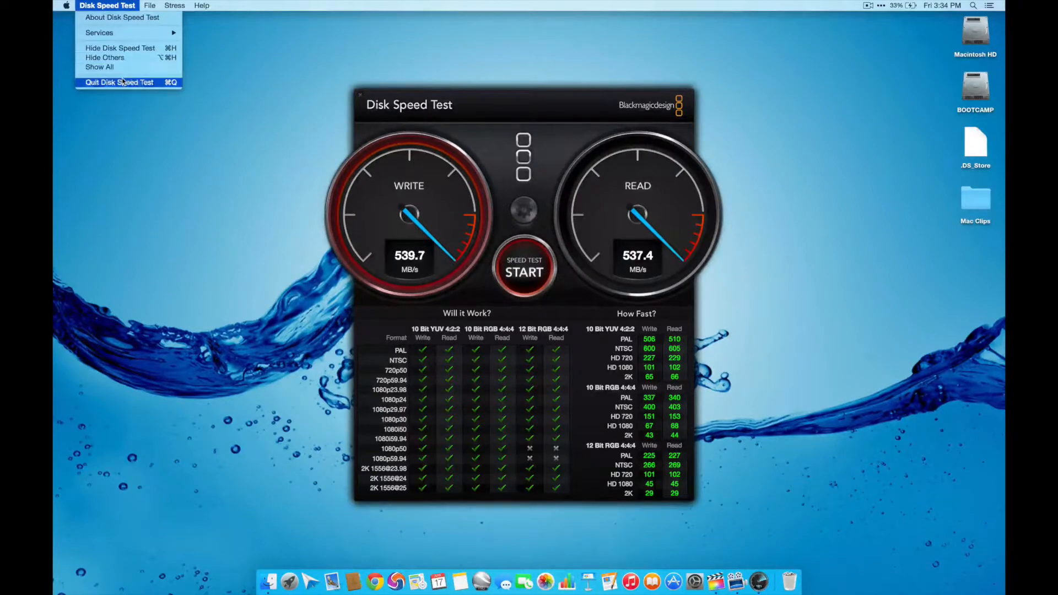
# Quit Disk Speed Test from its application menu.
pyautogui.click(118, 82)
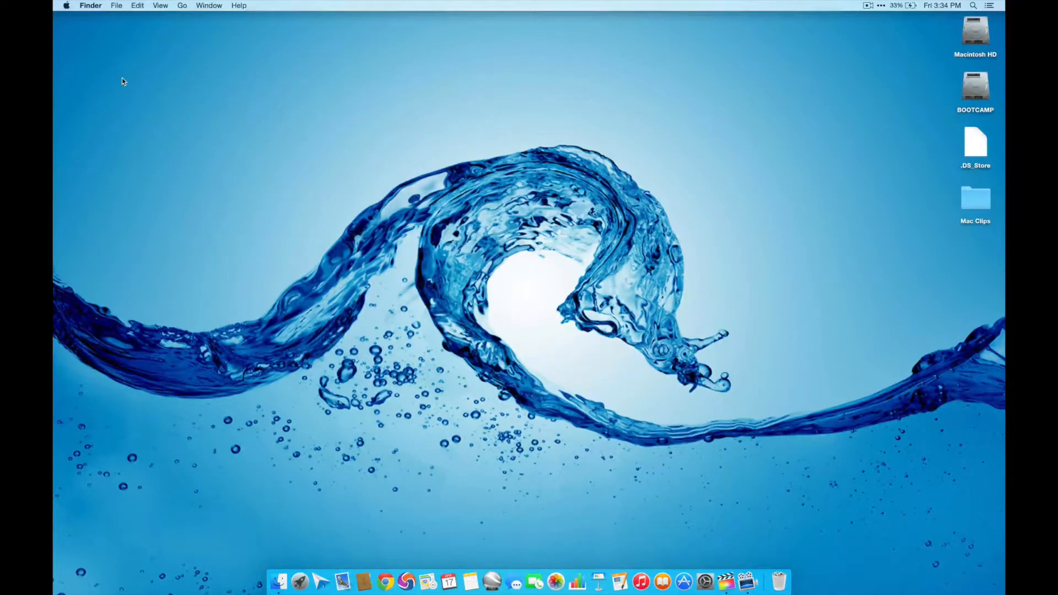
pyautogui.moveTo(268, 102)
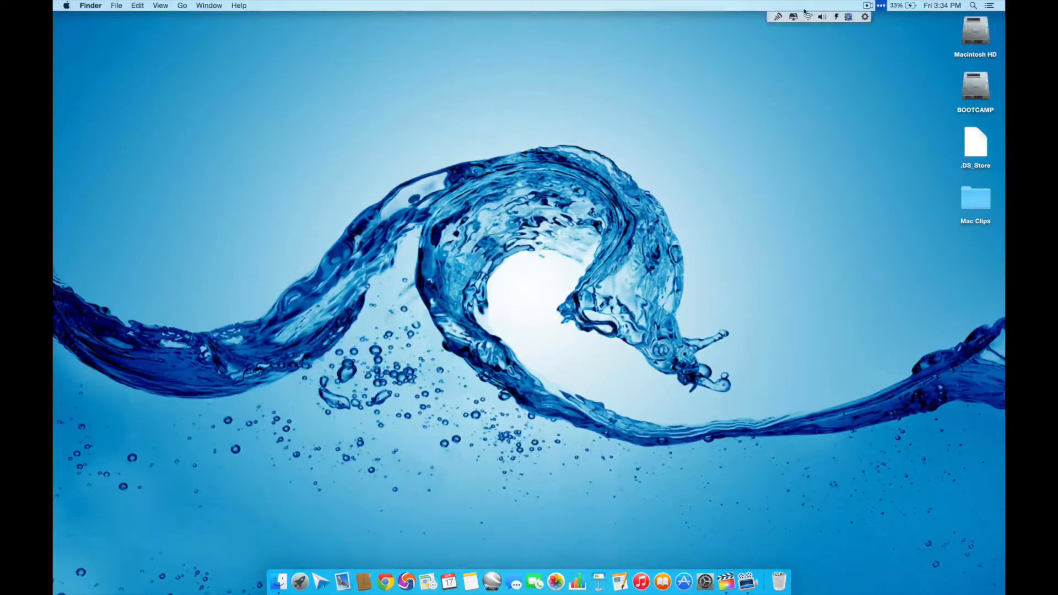
# Collapse the menu bar status icons while the wallpaper changes to Earth from space.
pyautogui.click(778, 16)
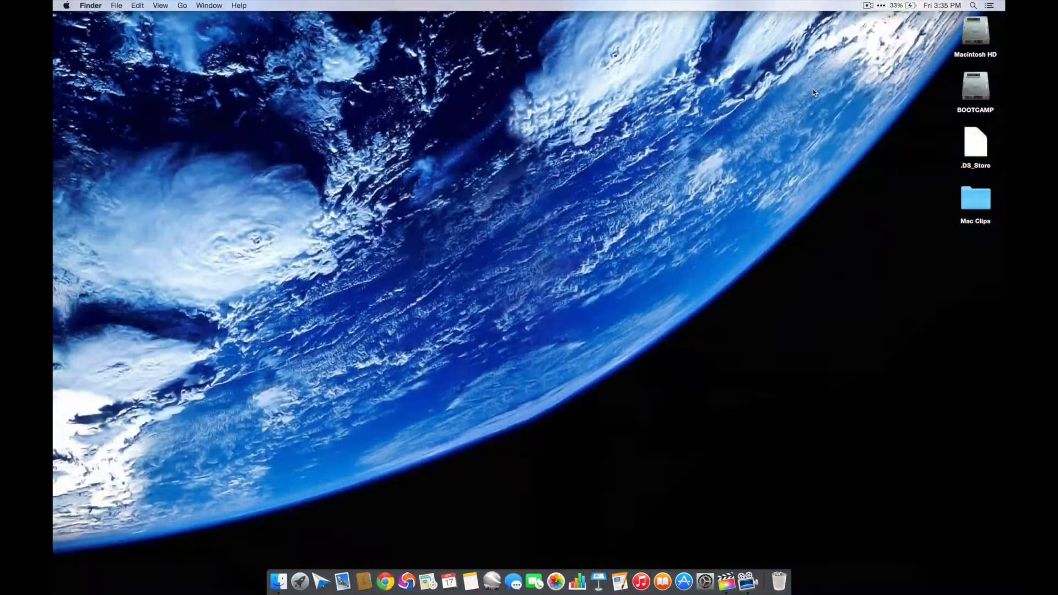
pyautogui.moveTo(752, 380)
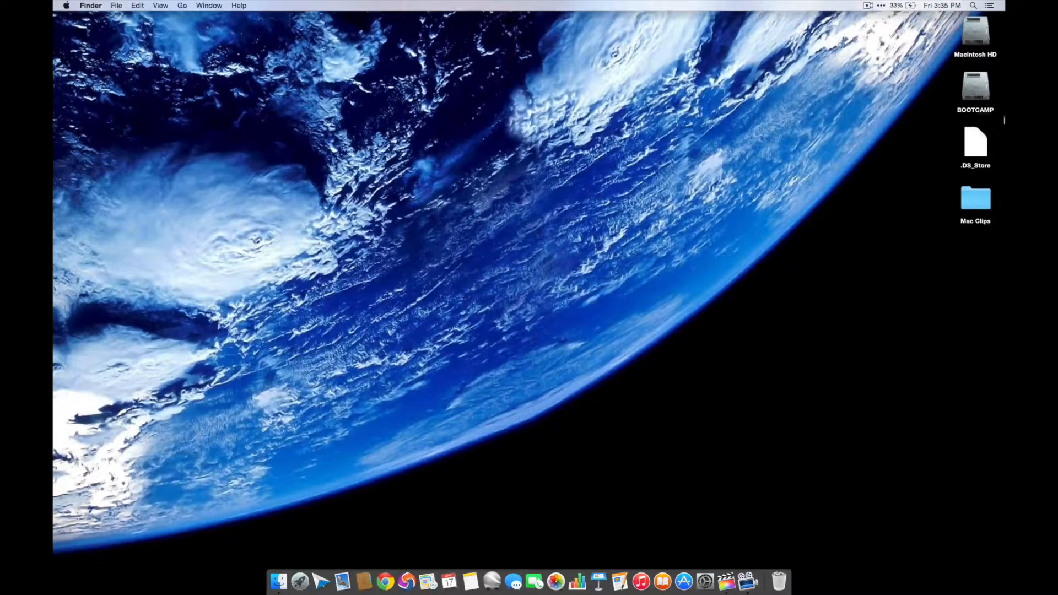
pyautogui.doubleClick(974, 88)
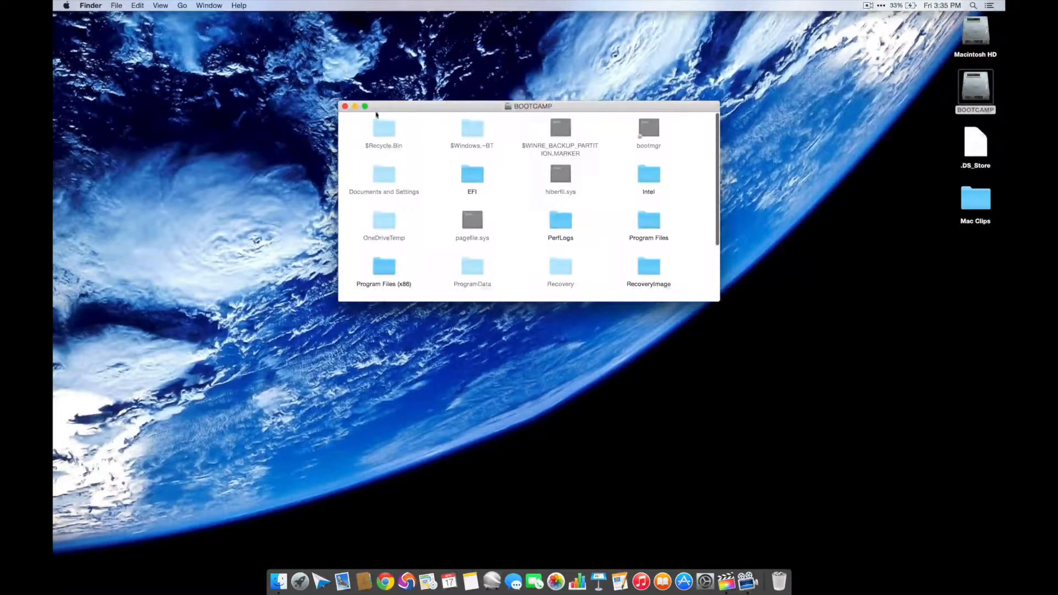
pyautogui.click(344, 106)
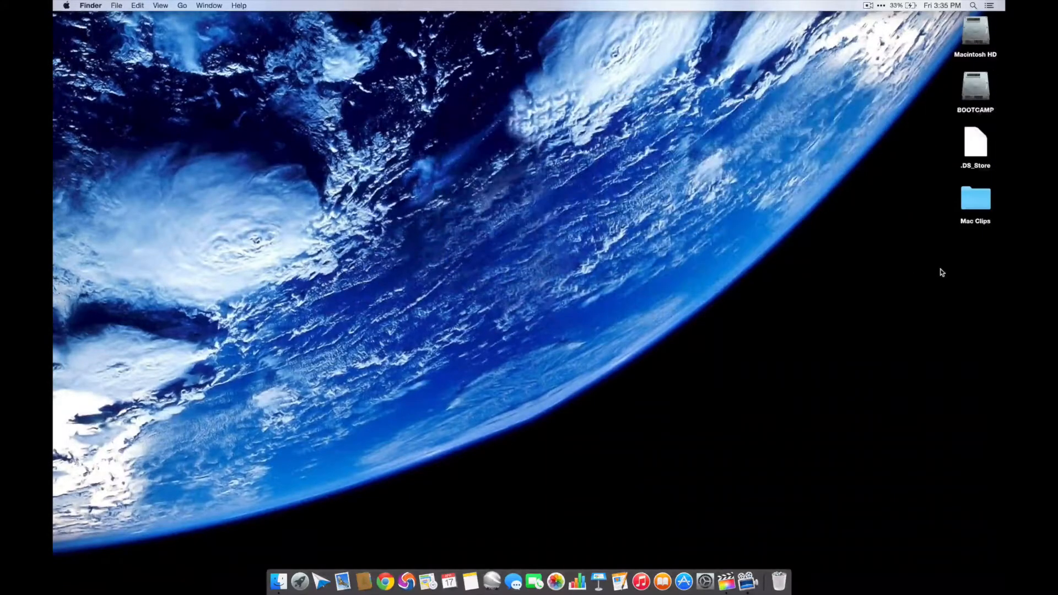
pyautogui.click(299, 580)
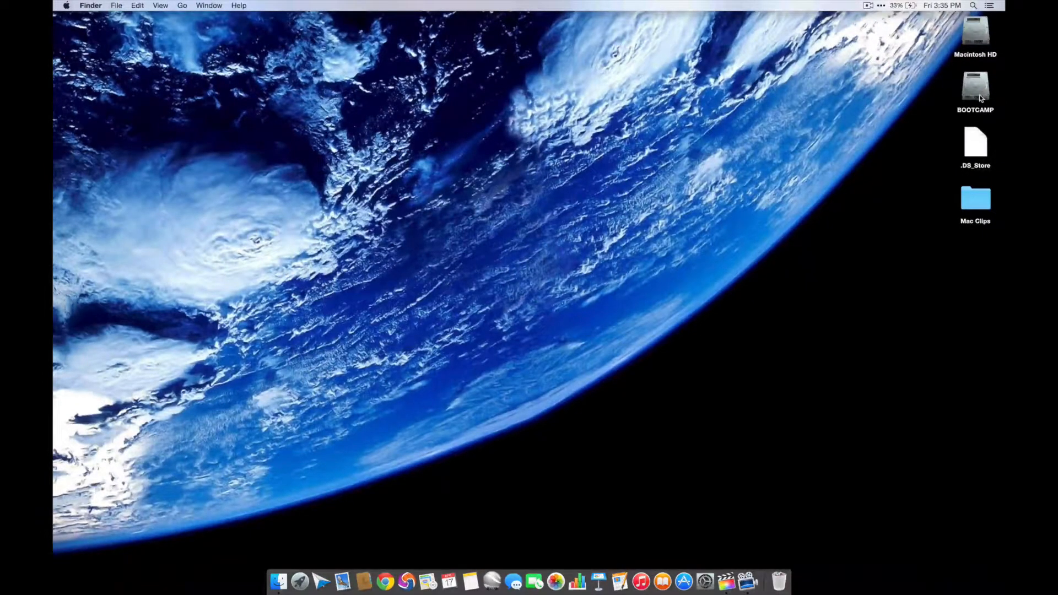
pyautogui.doubleClick(974, 88)
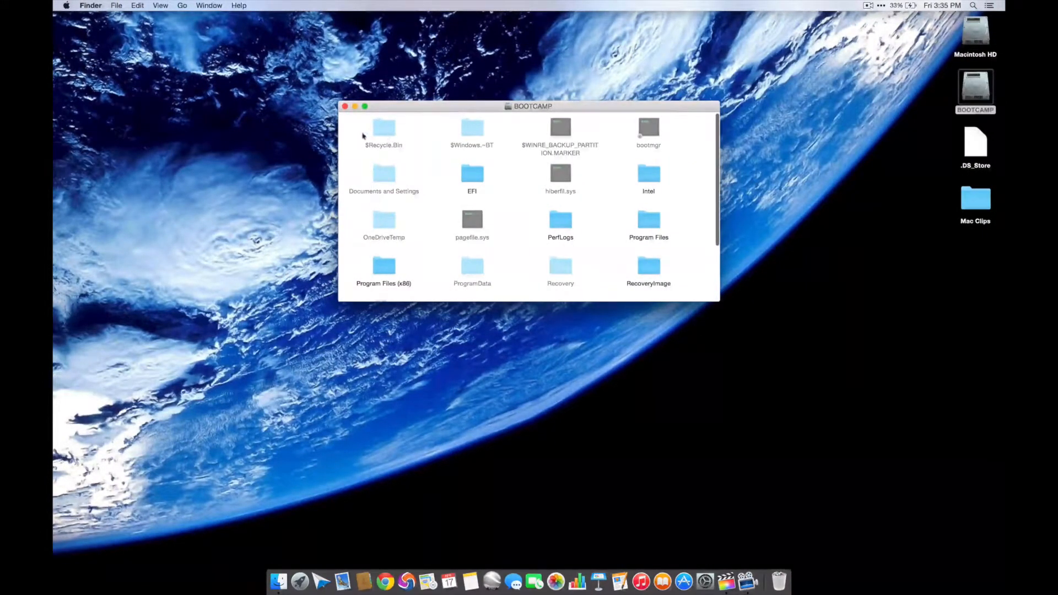
pyautogui.click(343, 106)
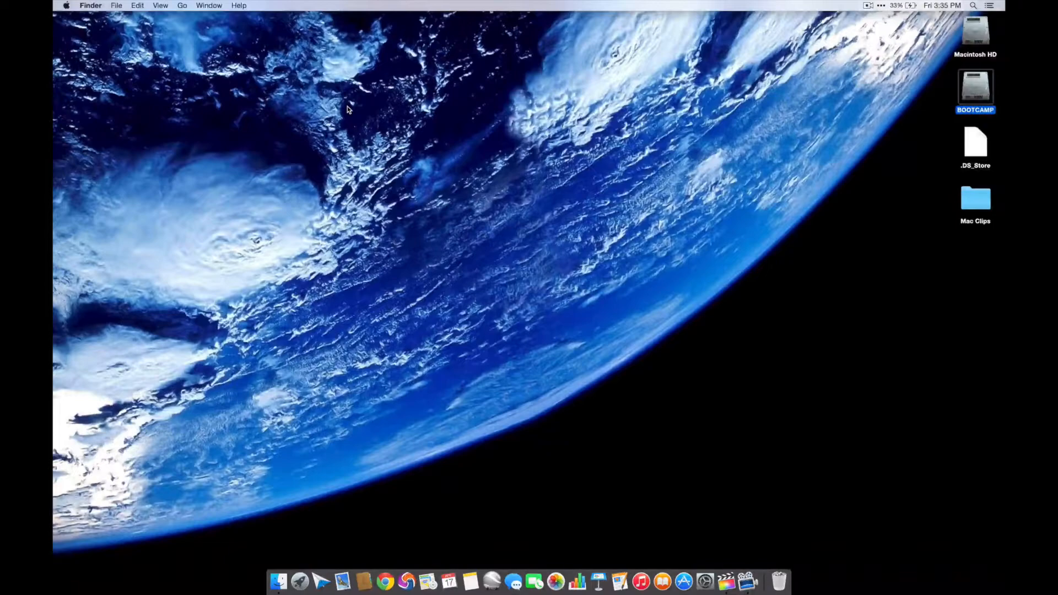
pyautogui.moveTo(87, 228)
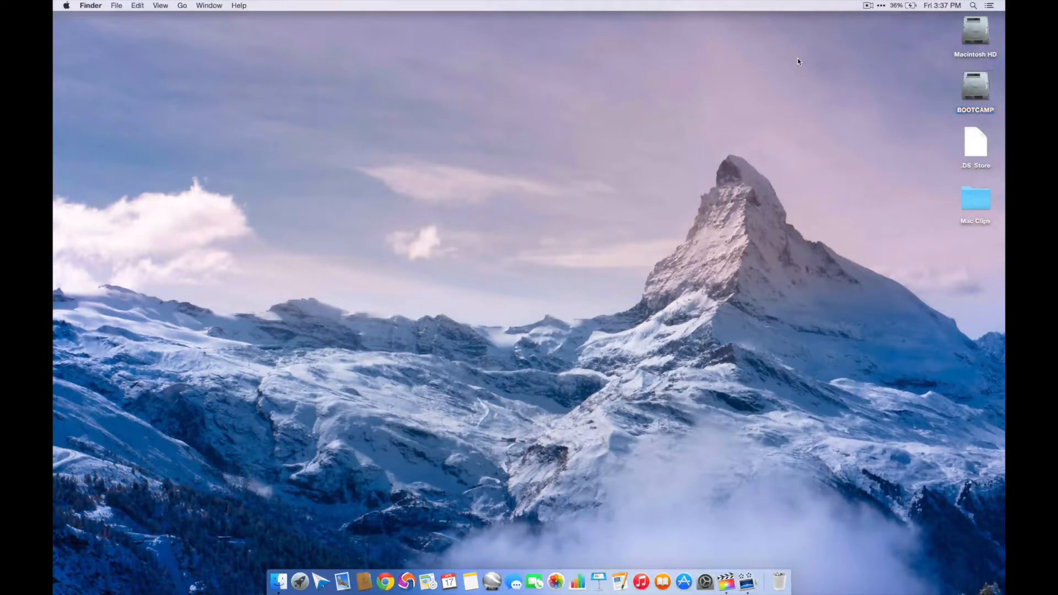
pyautogui.moveTo(298, 581)
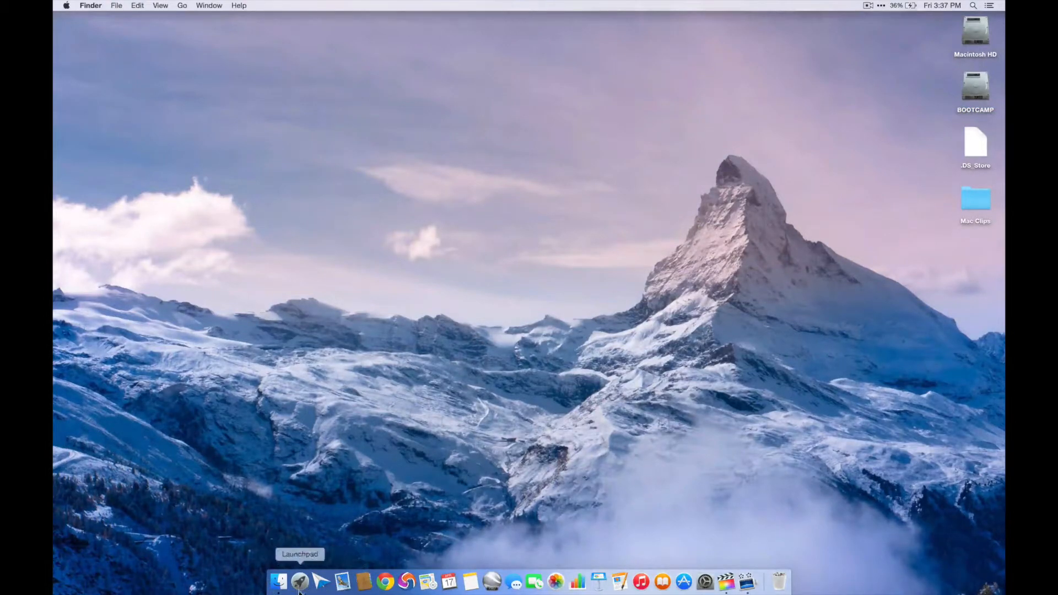
pyautogui.click(278, 580)
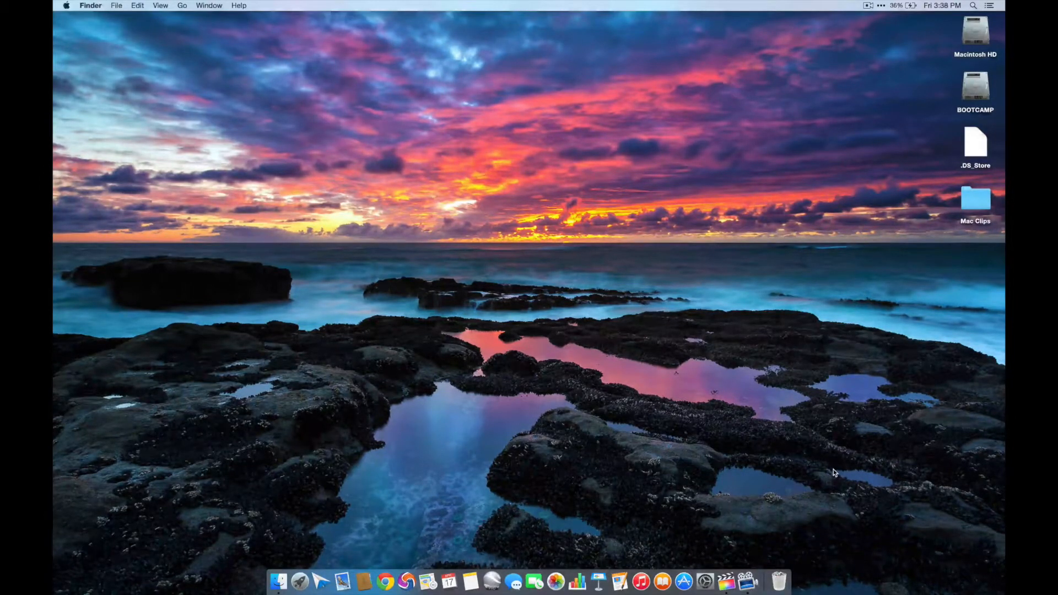
# Click near the top-right of the screen while the wallpaper cycles to a sunset seascape.
pyautogui.click(974, 88)
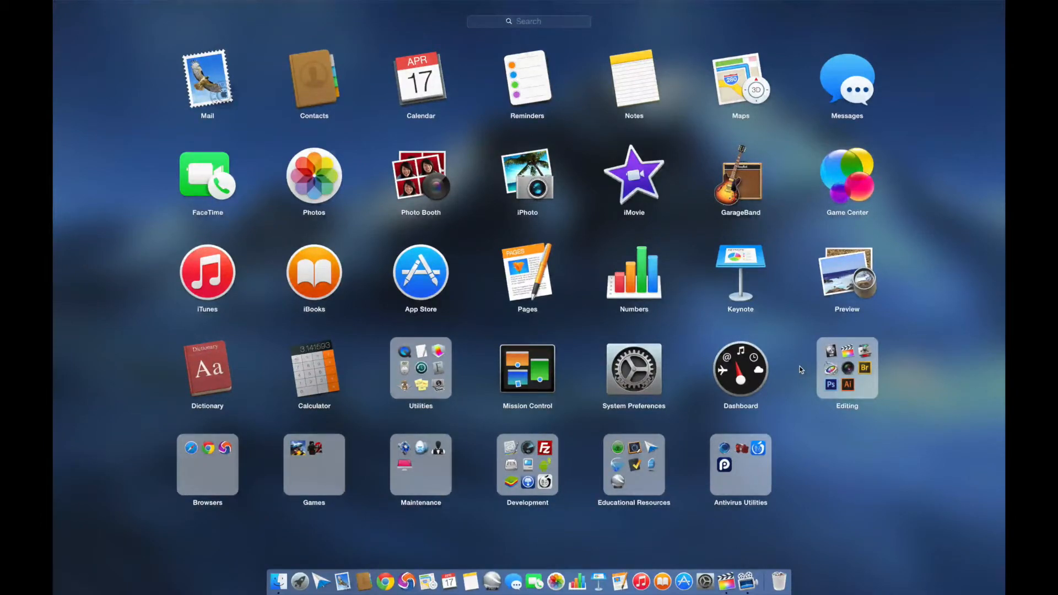
pyautogui.moveTo(685, 285)
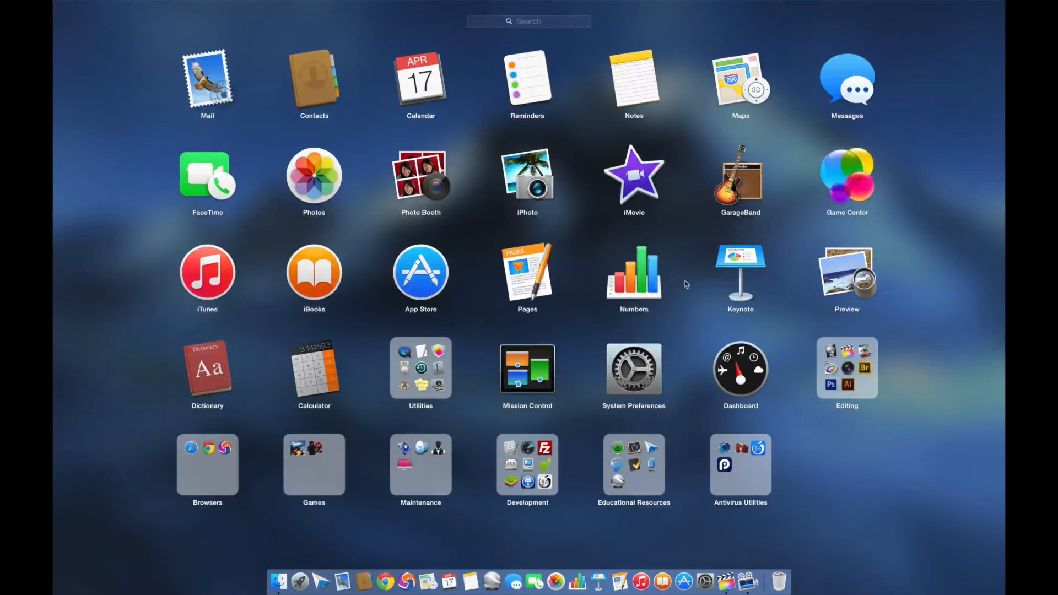
pyautogui.moveTo(499, 307)
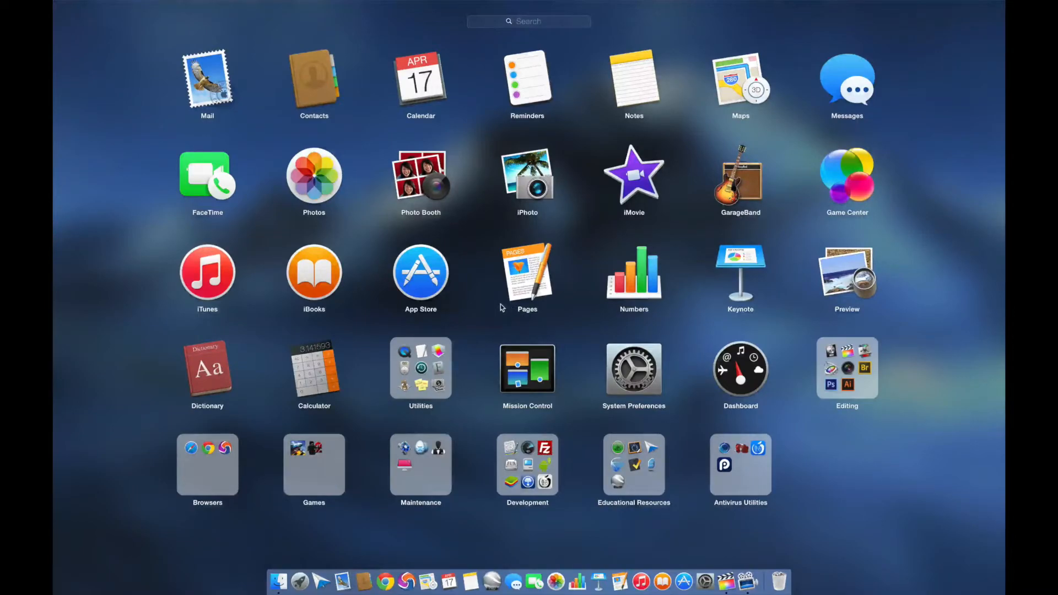
pyautogui.moveTo(1003, 508)
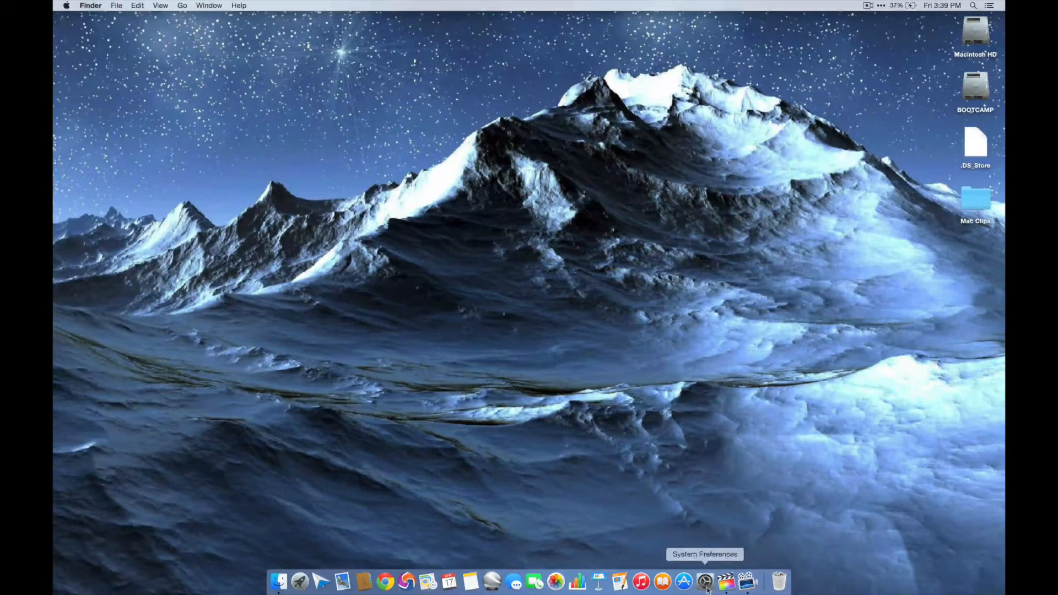
# View Energy Saver power adapter settings (display off after 15 minutes), then reopen Launchpad.
pyautogui.click(704, 581)
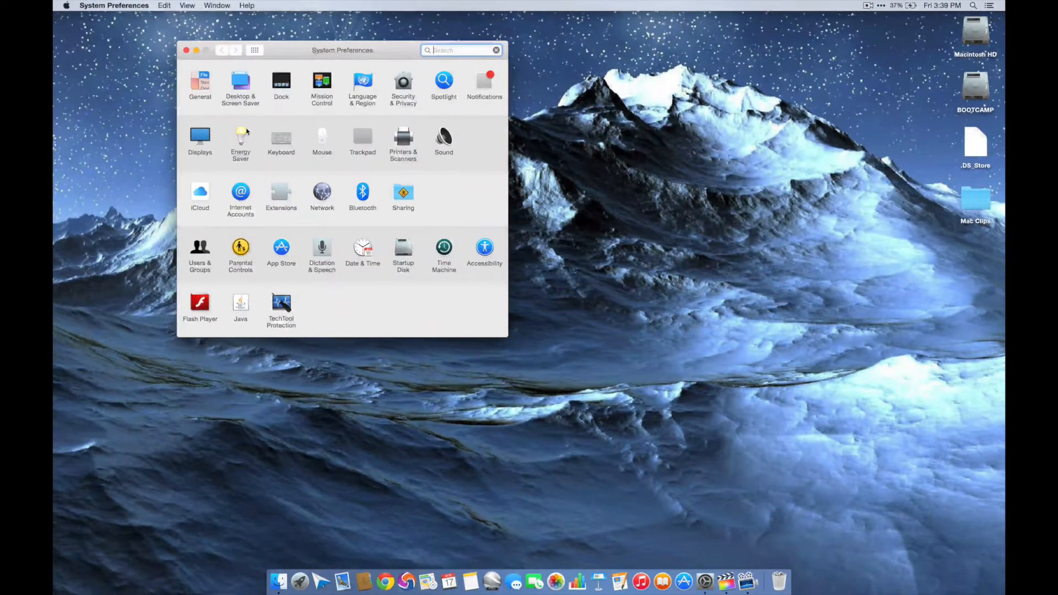
pyautogui.click(240, 139)
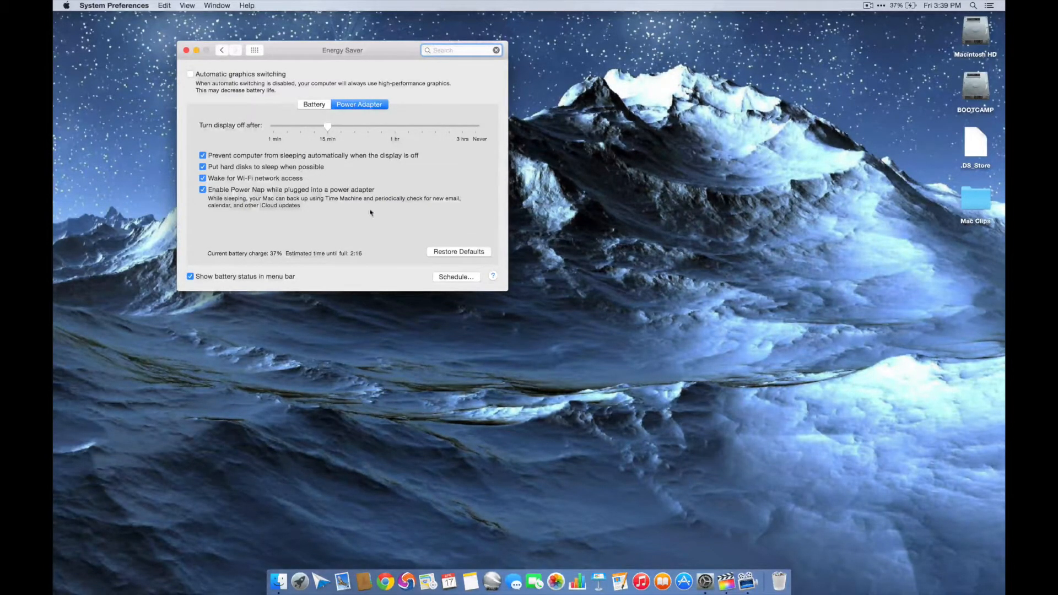
pyautogui.moveTo(300, 581)
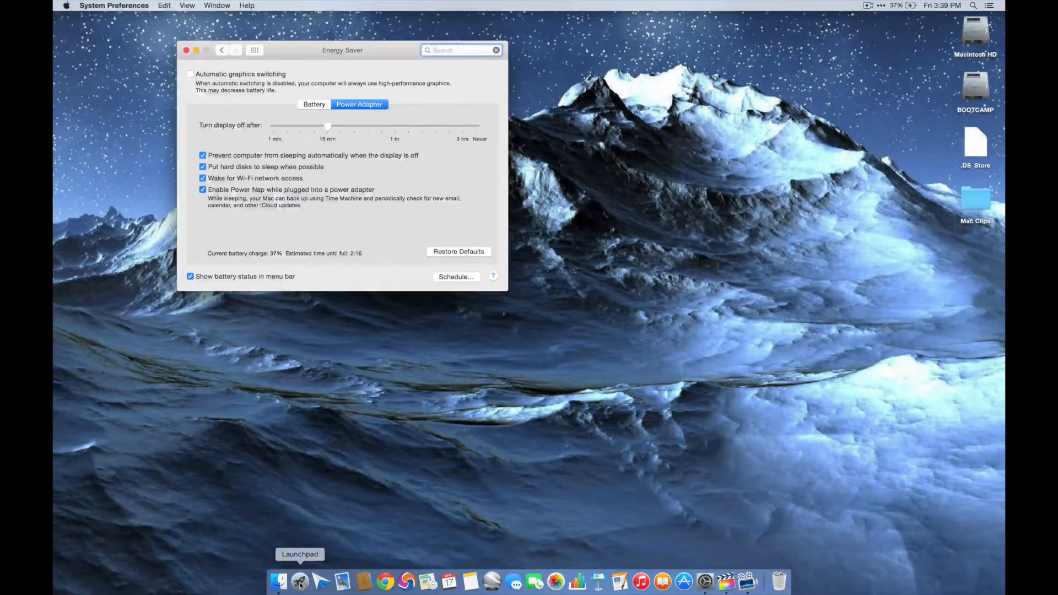
pyautogui.click(279, 581)
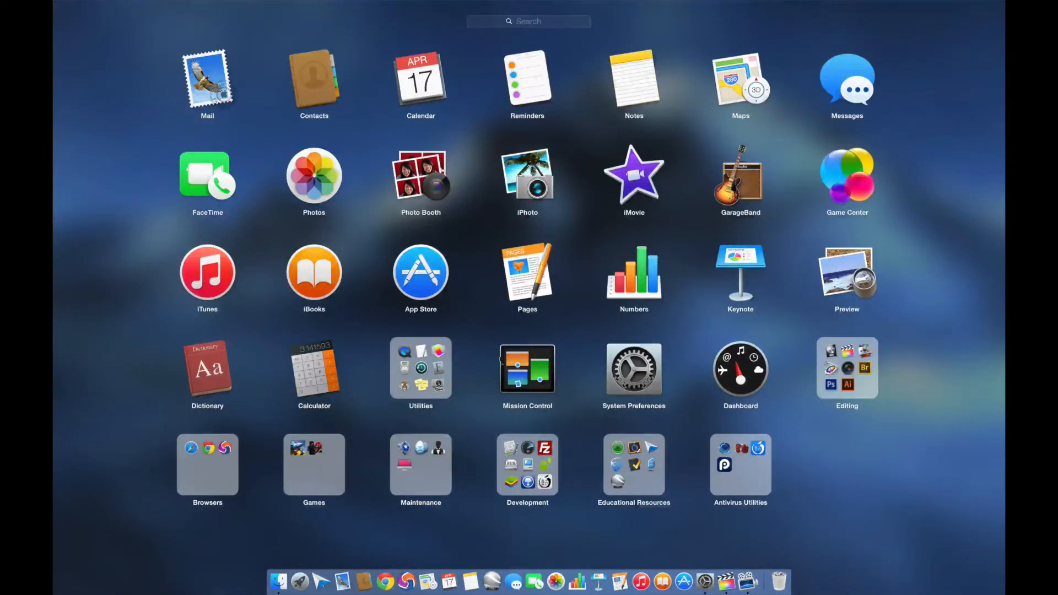
pyautogui.moveTo(139, 338)
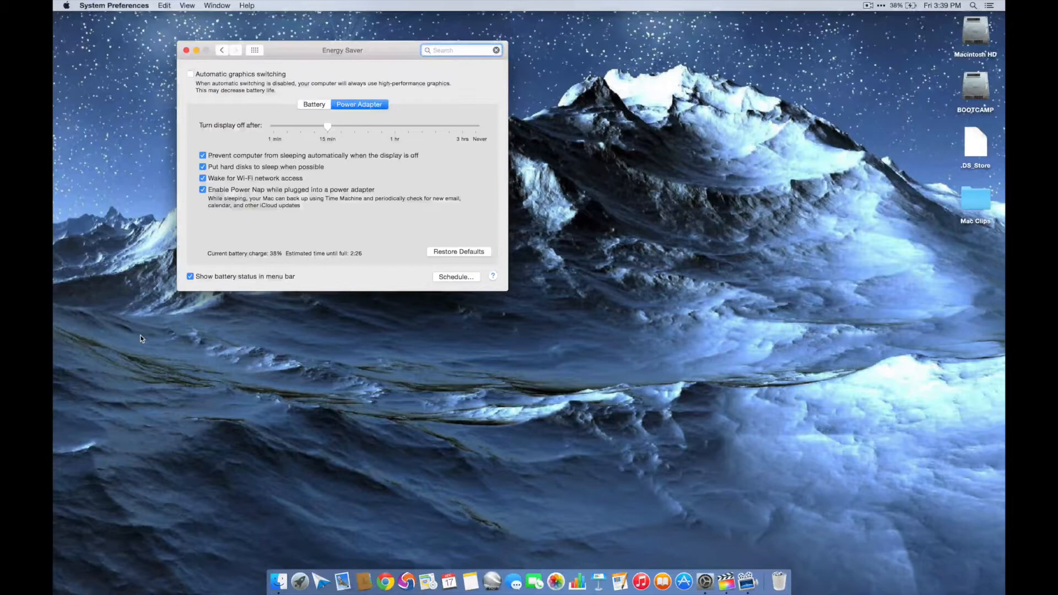
pyautogui.moveTo(187, 57)
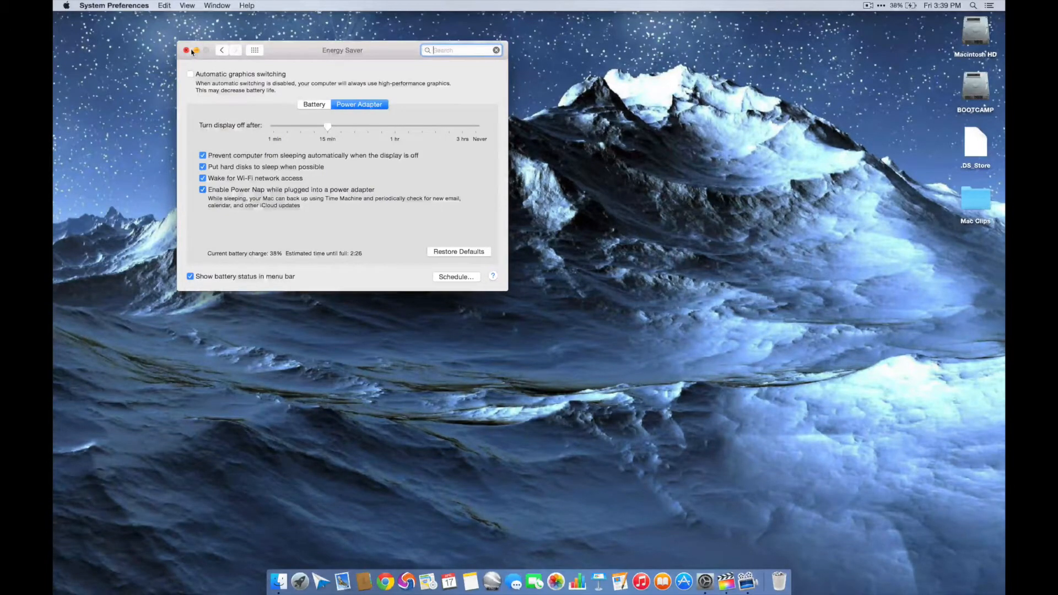
# Close the Energy Saver window, returning to the water-wave desktop.
pyautogui.click(186, 50)
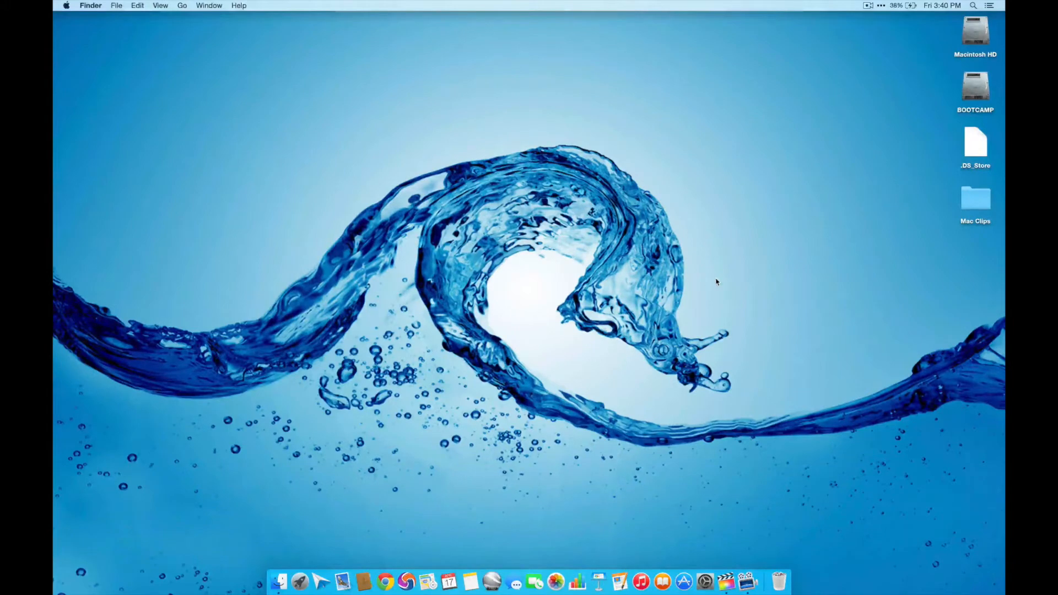
pyautogui.moveTo(694, 288)
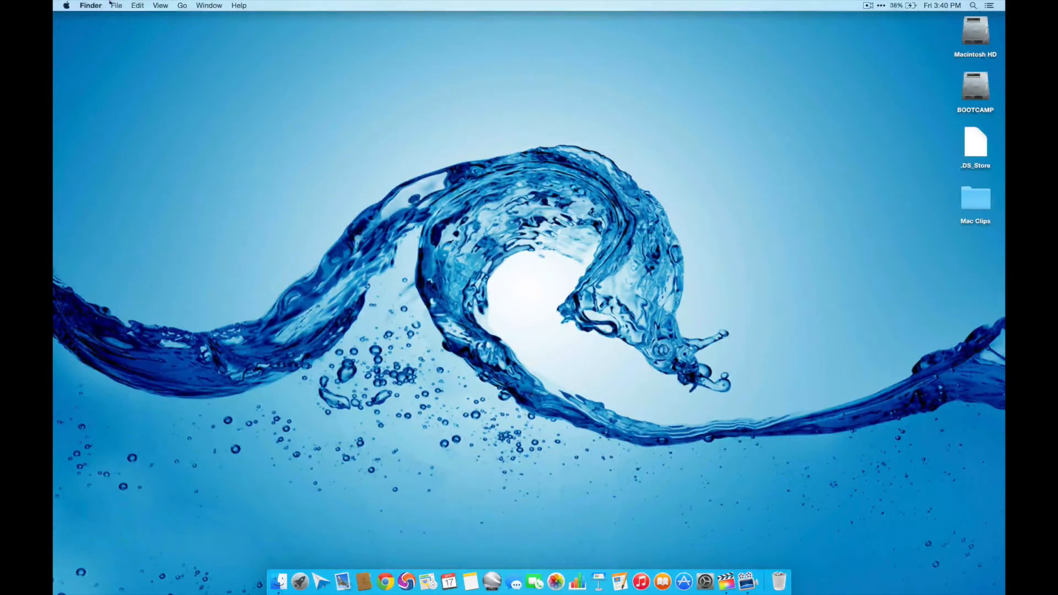
pyautogui.moveTo(321, 130)
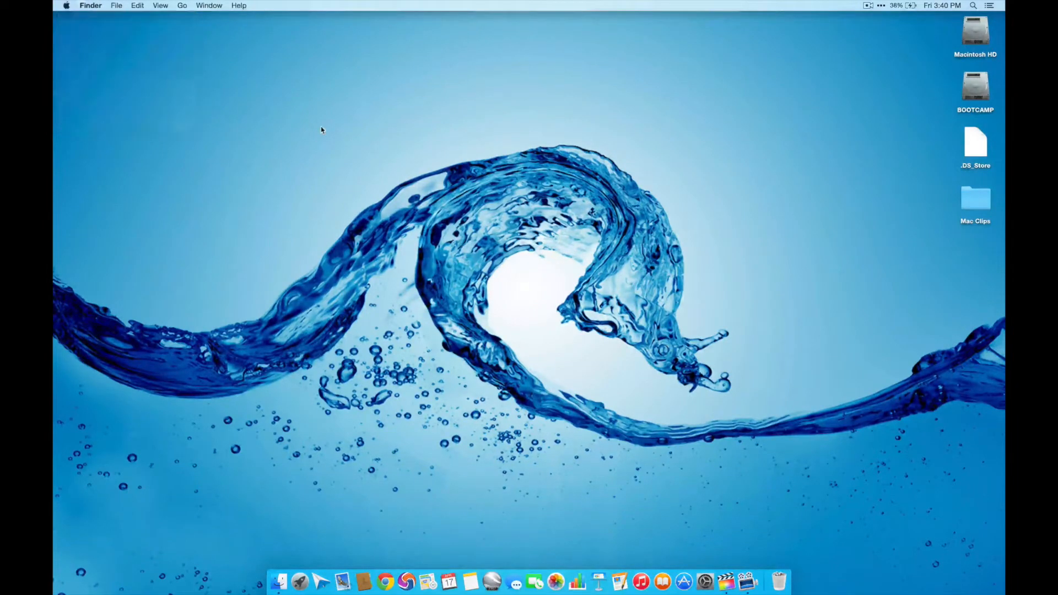
pyautogui.moveTo(299, 582)
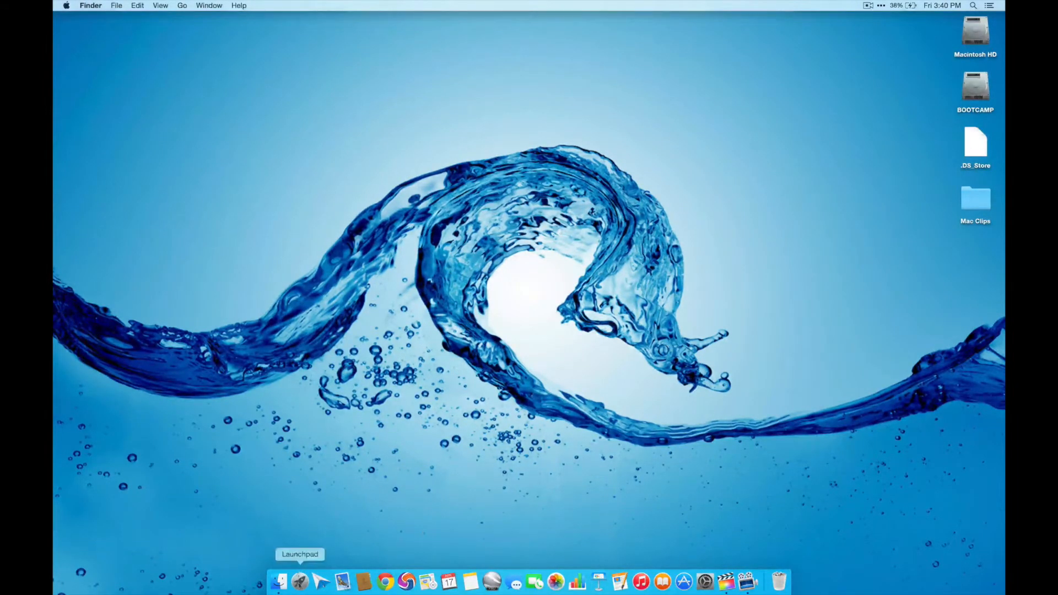
# Show the Launchpad app grid while the wallpaper returns to the Matterhorn peak.
pyautogui.click(279, 582)
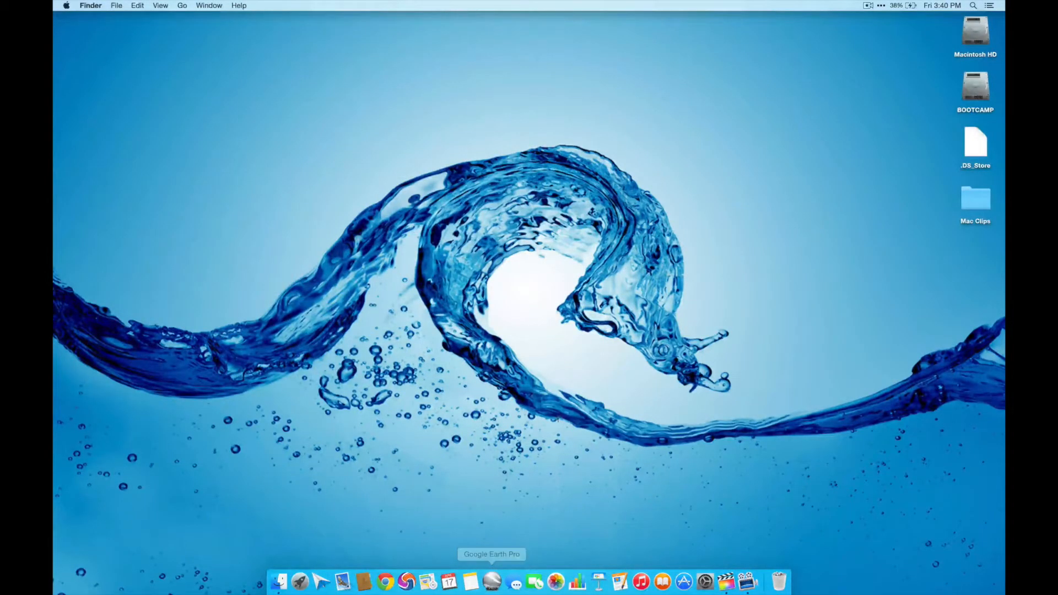
pyautogui.moveTo(567, 385)
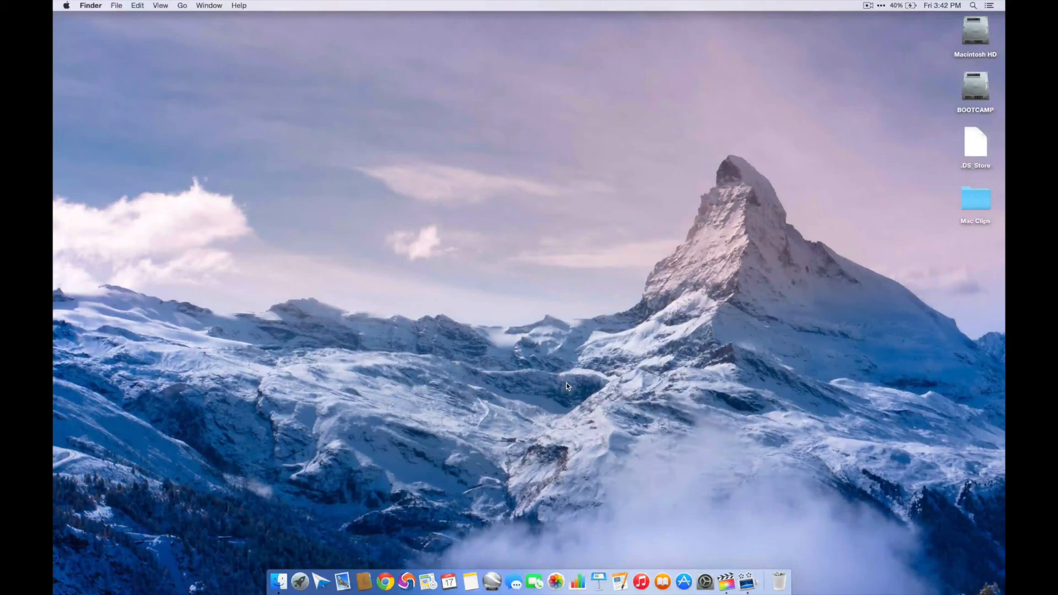
pyautogui.moveTo(845, 130)
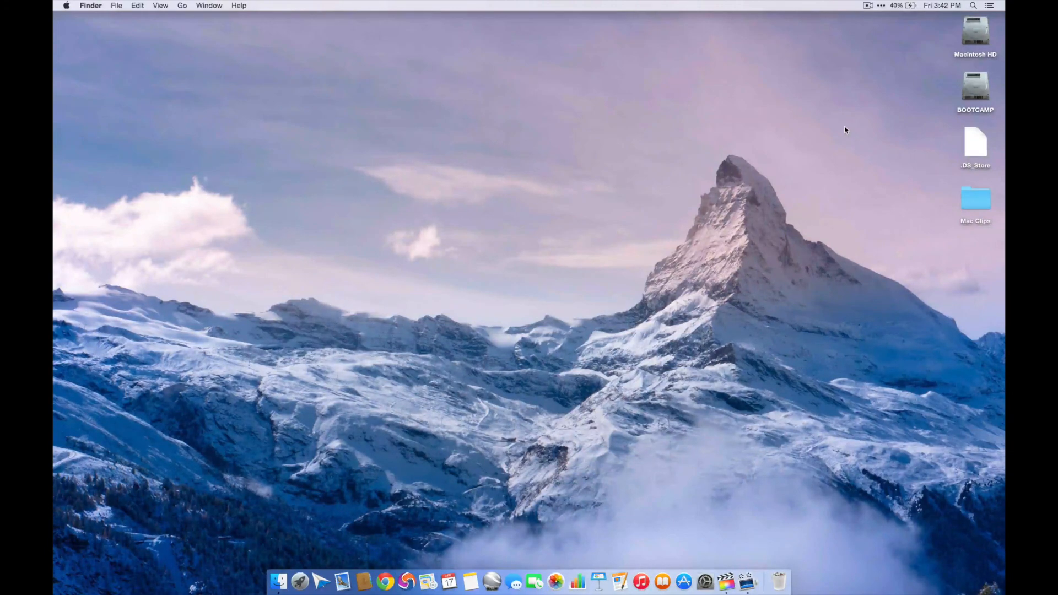
pyautogui.moveTo(867, 87)
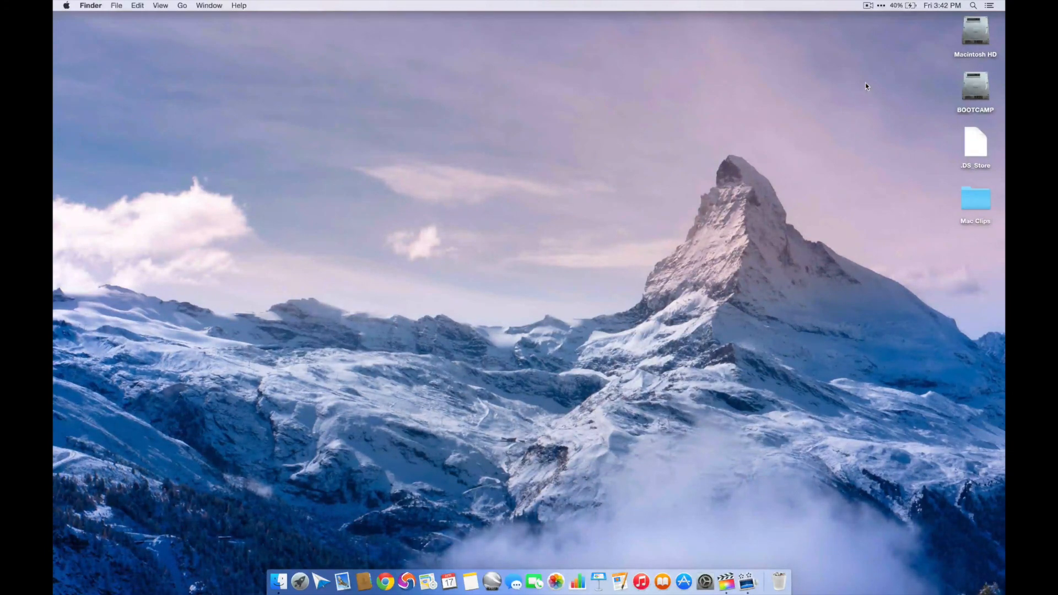